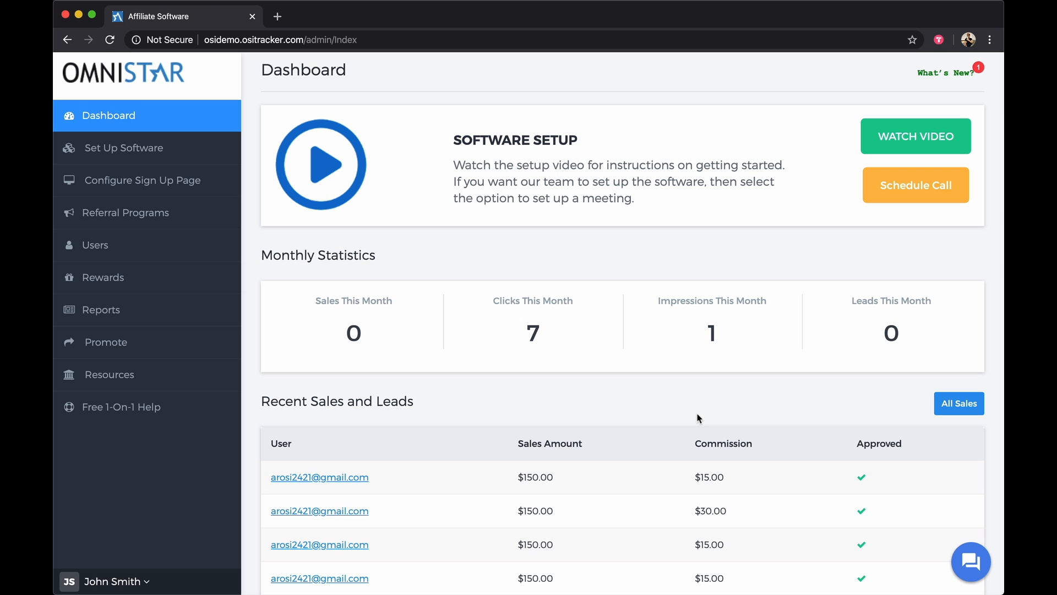
- Start a new referral program from the Referral Programs page
click(126, 213)
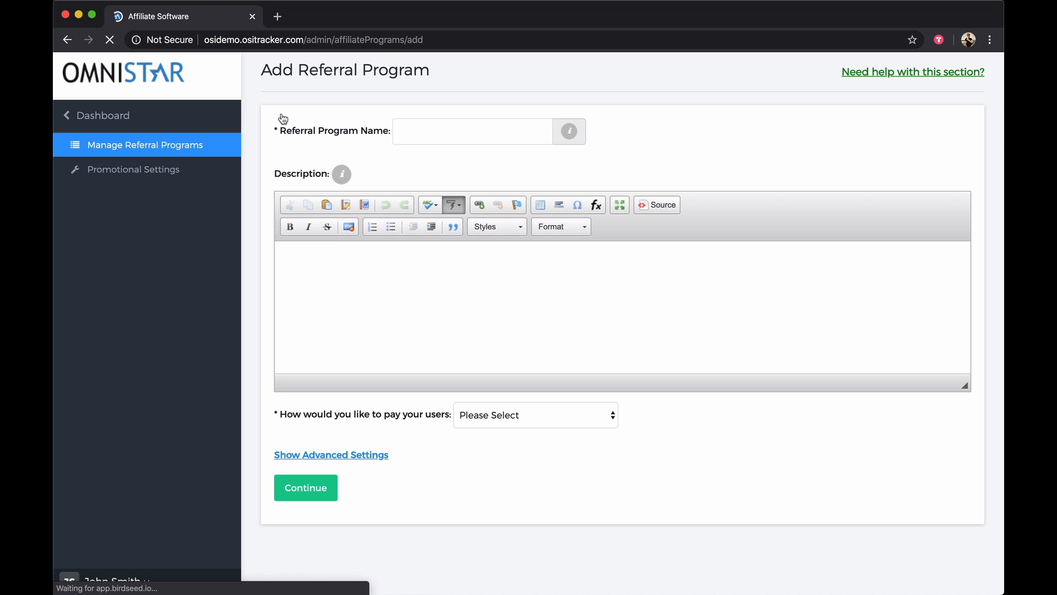
- Enter 'sample' as the program name and 'sample' as its description
text(sam)
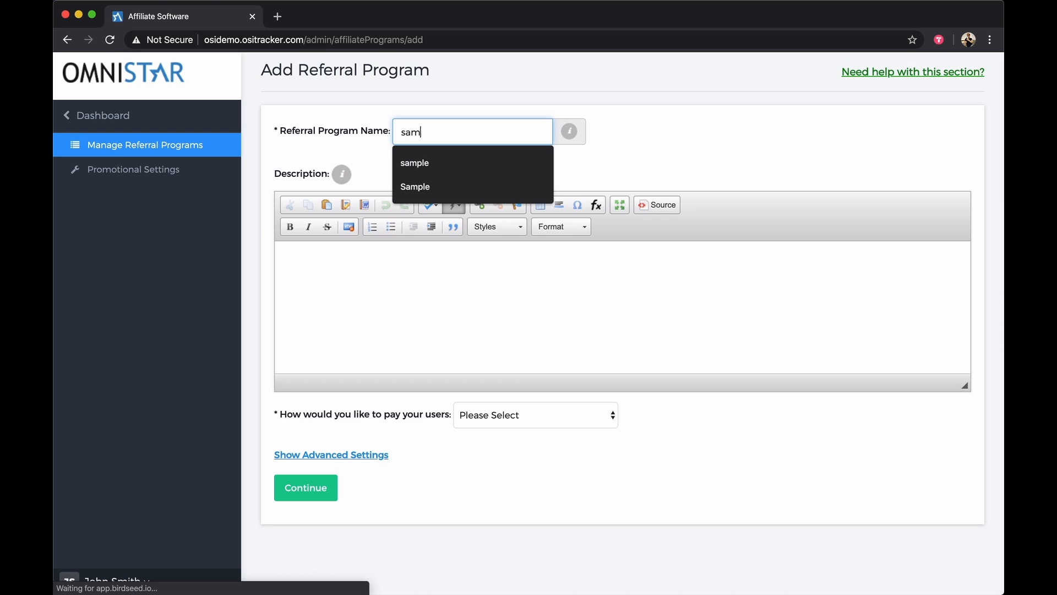
click(415, 163)
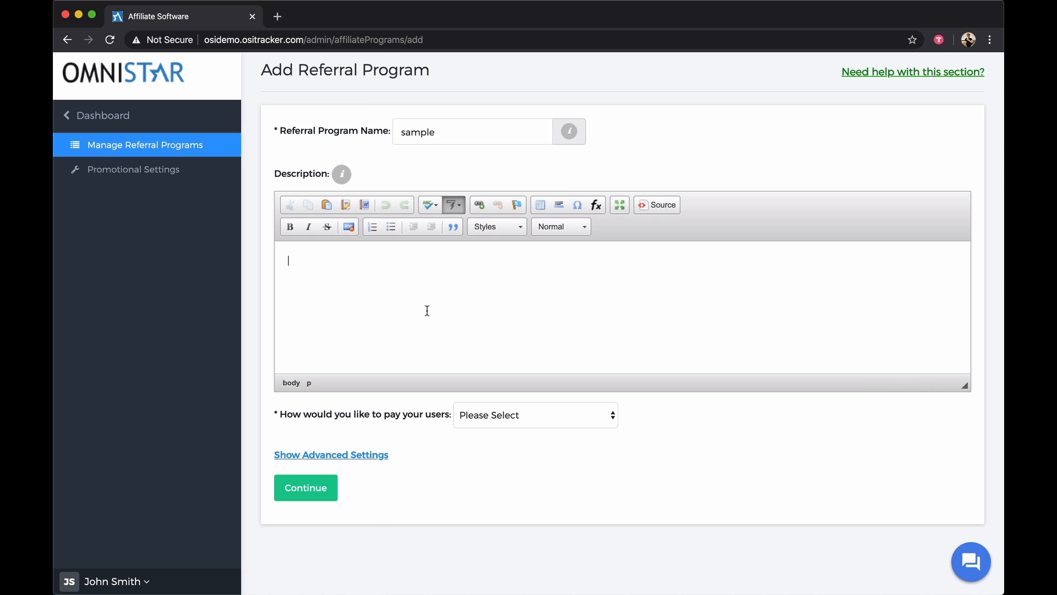
text(sample)
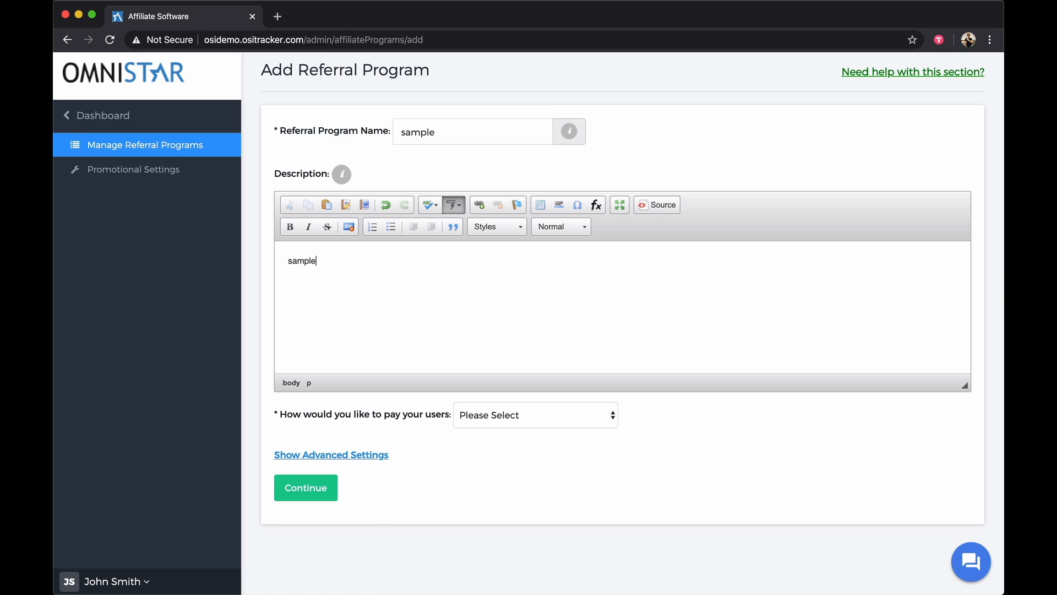
- Pay users in money as a percentage of the sale, with 5% commission
click(535, 415)
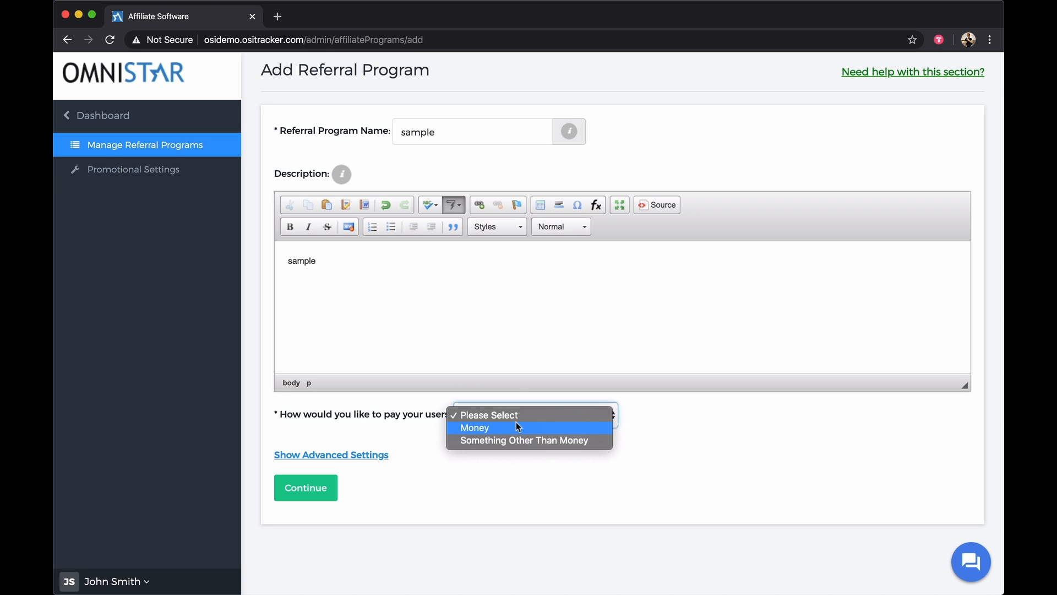
click(474, 428)
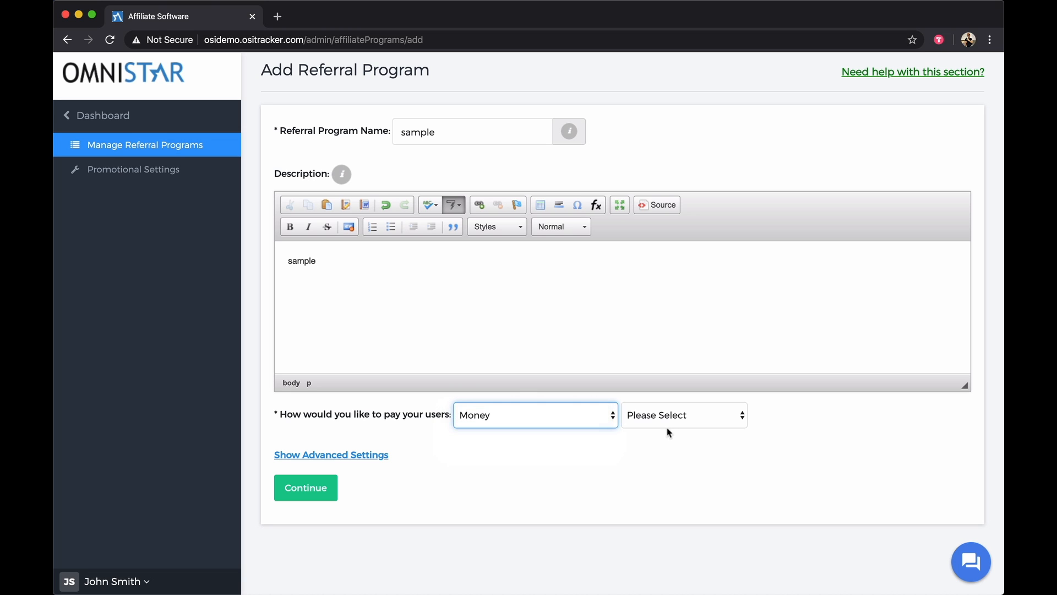
click(683, 415)
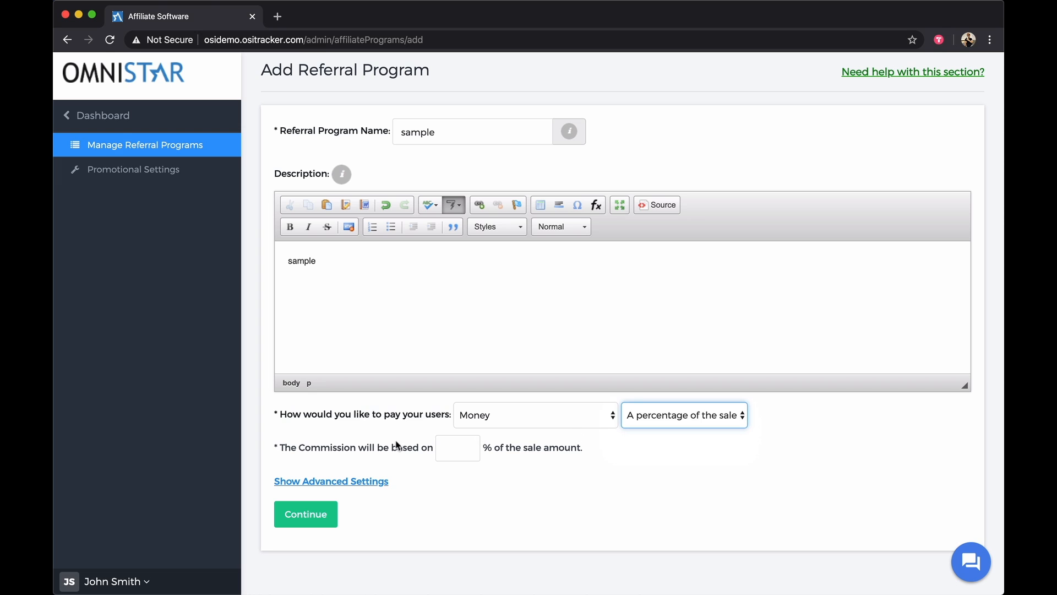
text(5)
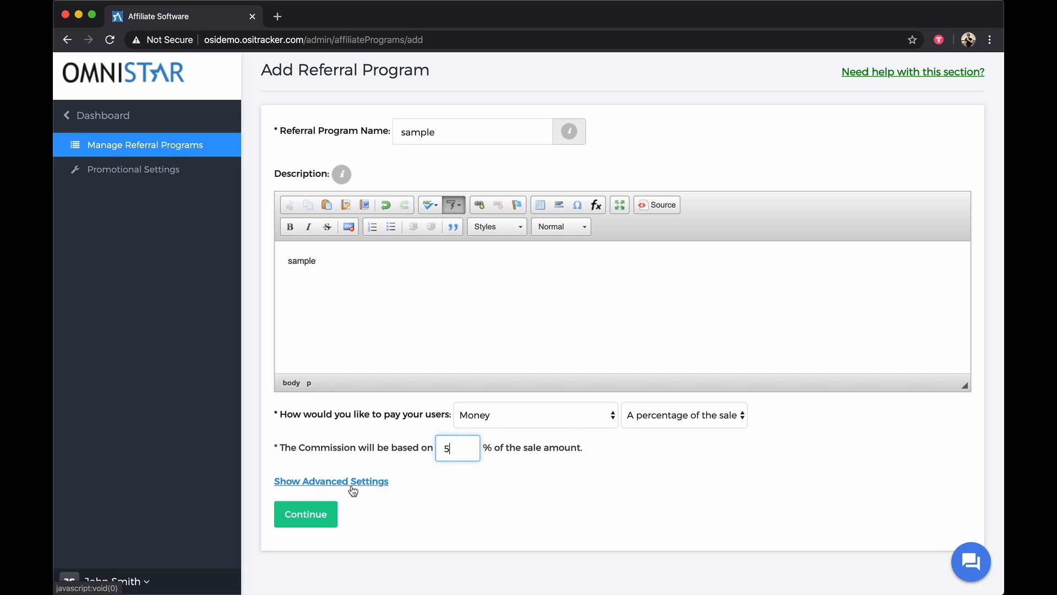
- Enable a 5% weekly recurring commission in the advanced settings and continue to the next step
click(332, 481)
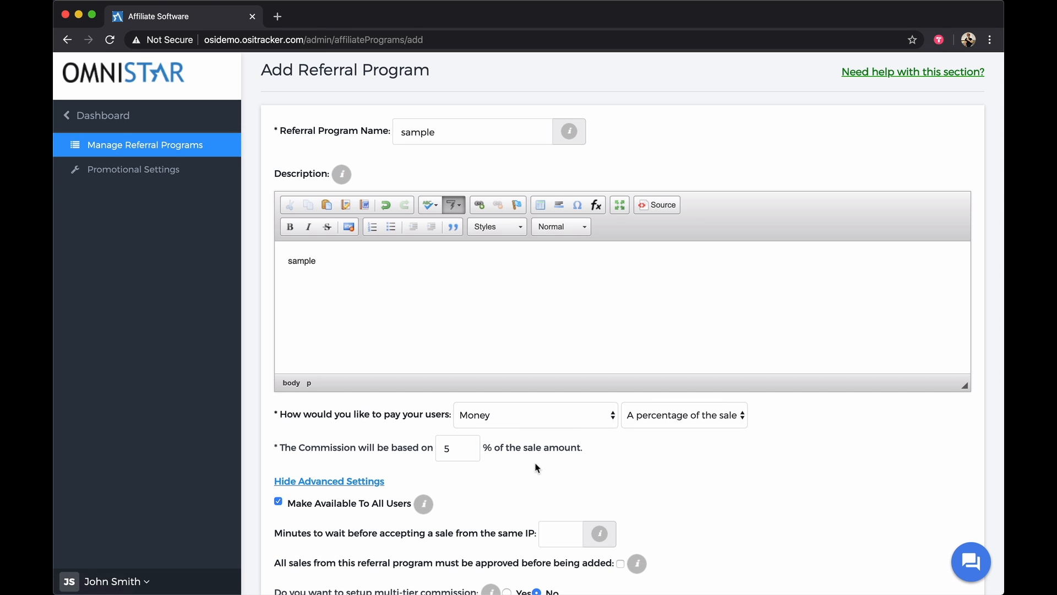
scroll(down, 3)
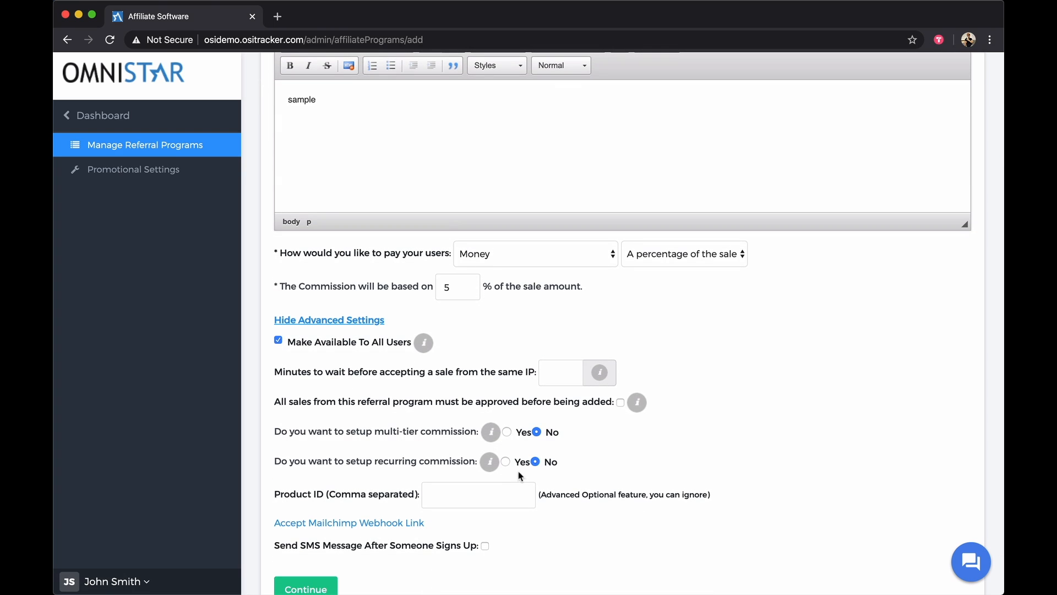
mouse_move(506, 466)
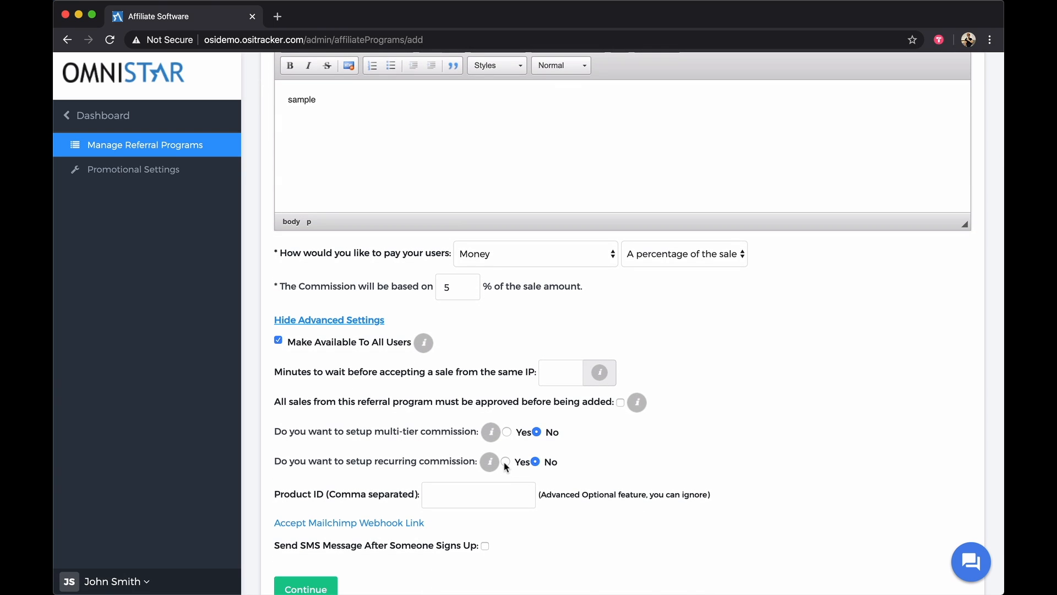
click(506, 462)
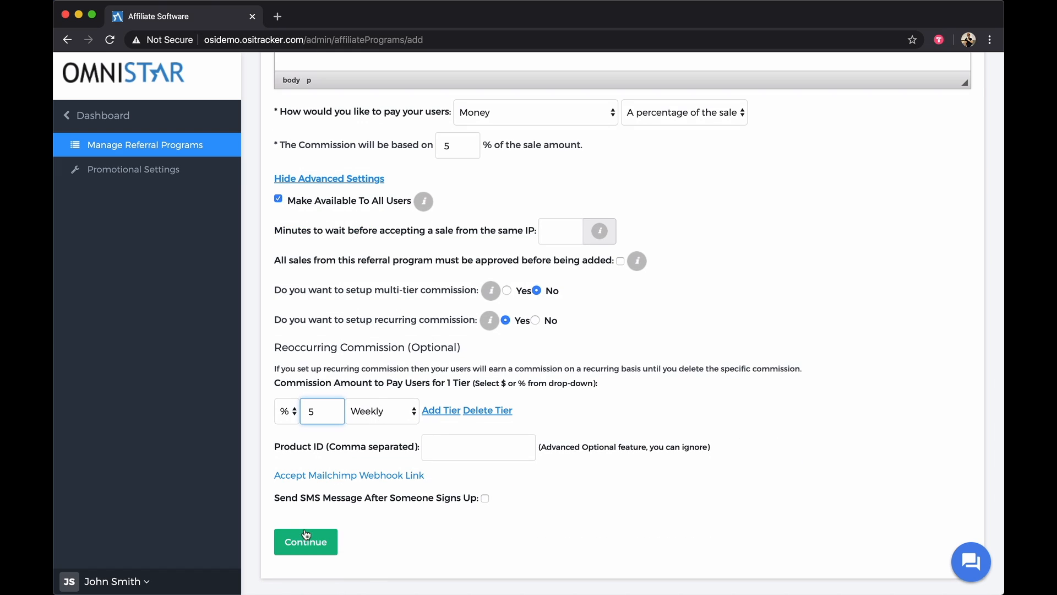
click(305, 542)
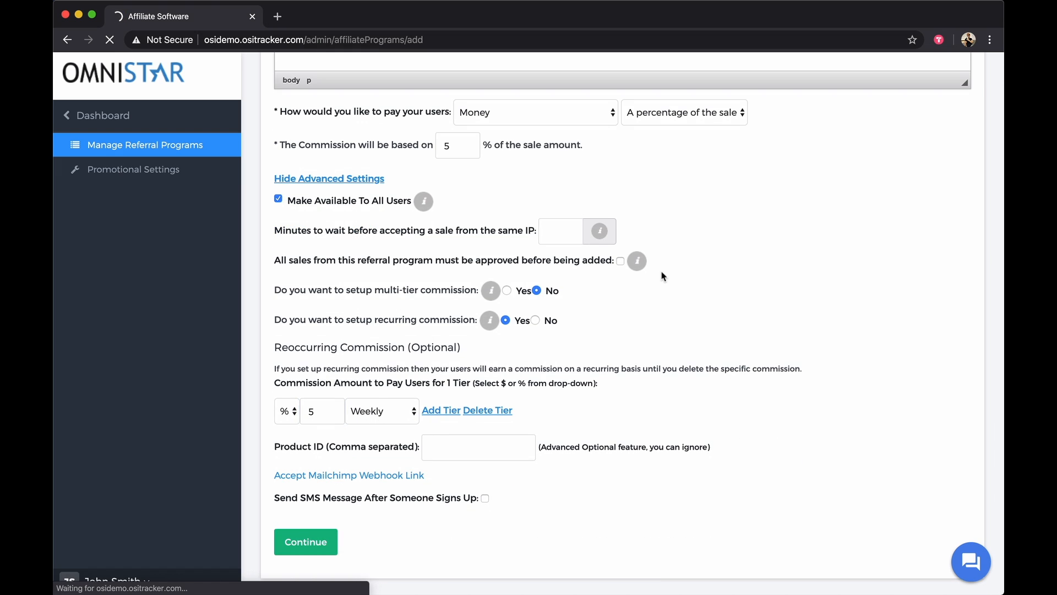
- Set the store link to sample.com and finish creating the 'sample' program
click(305, 542)
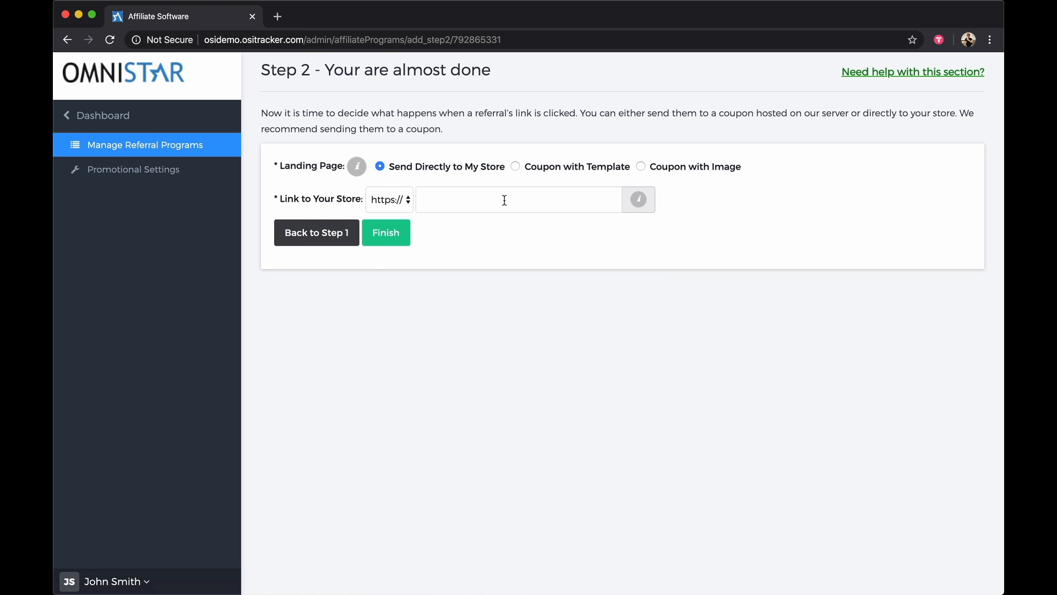
text(sample.com)
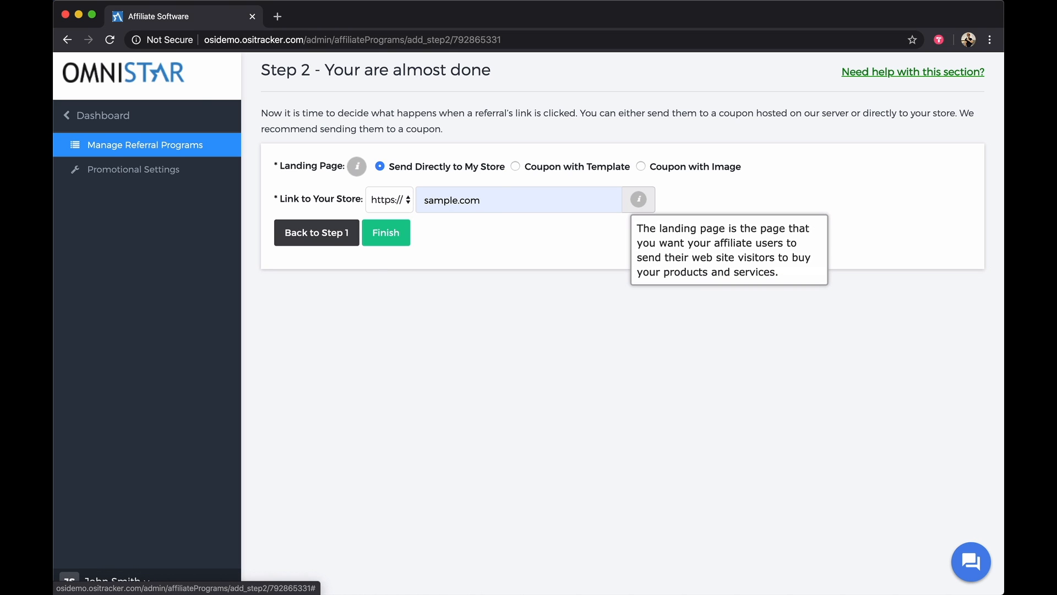
mouse_move(451, 231)
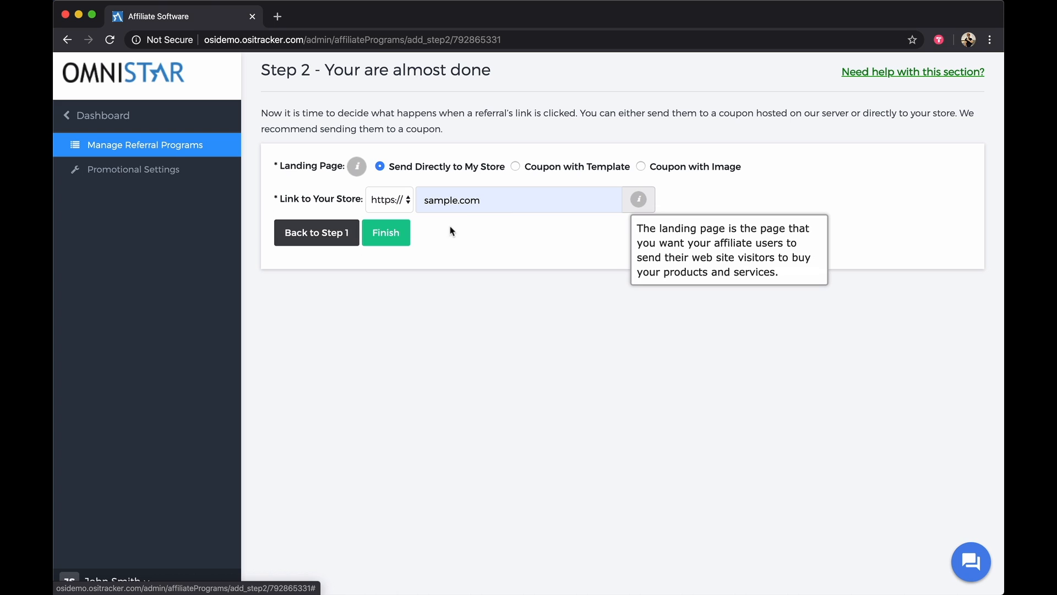
click(386, 232)
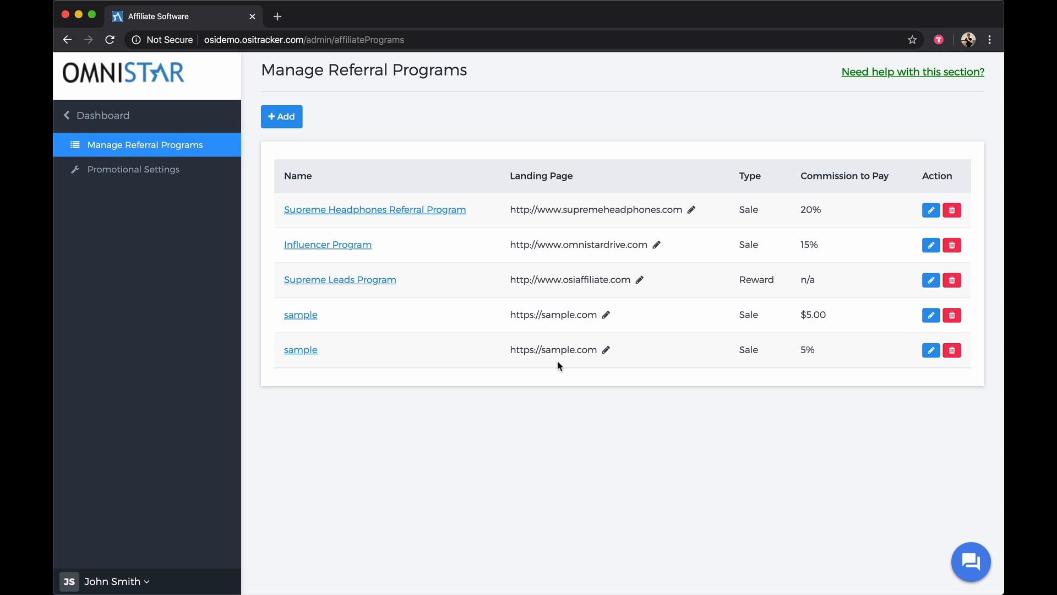
mouse_move(305, 182)
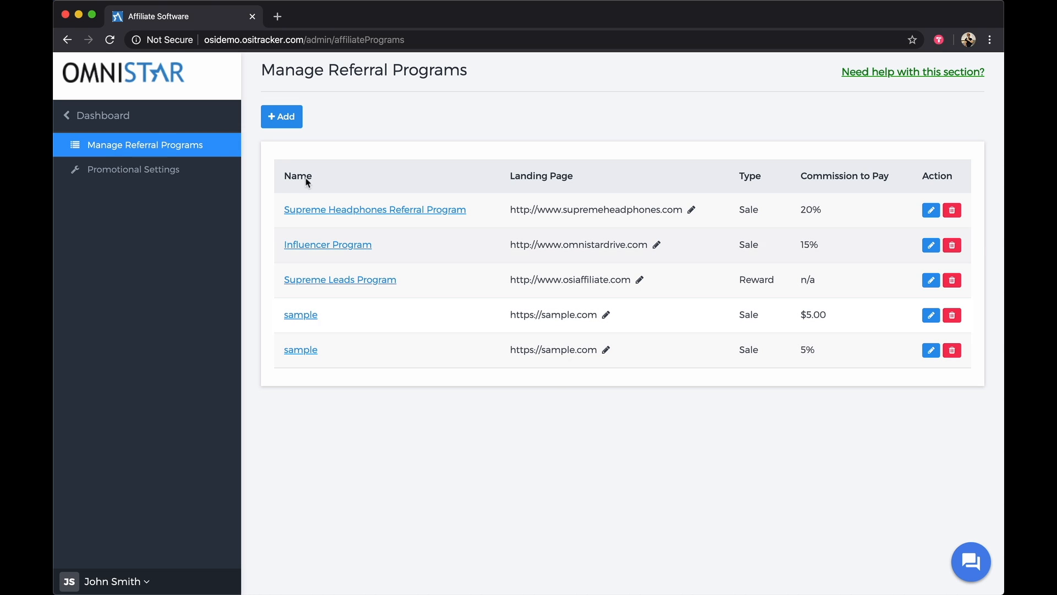
- Go from the Dashboard to Set Up Software and reach the Get Thank You Page Code page
click(104, 115)
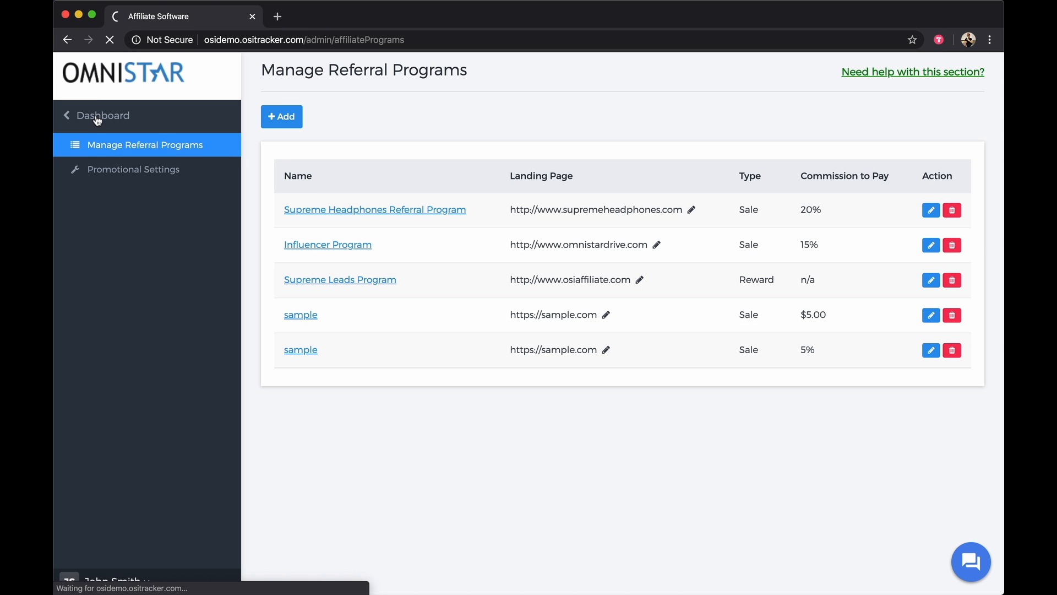
click(103, 116)
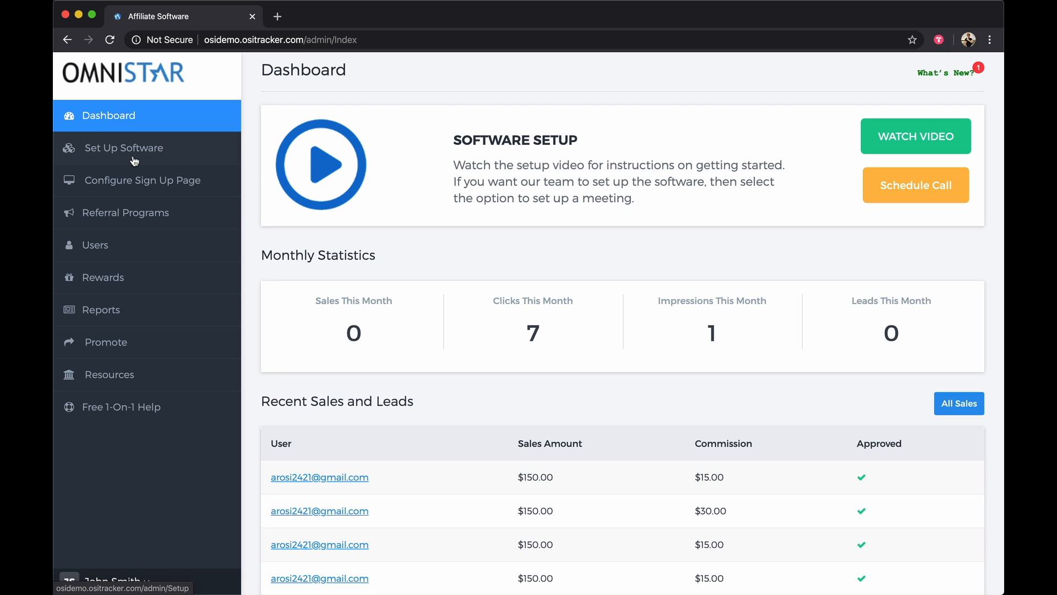
click(125, 148)
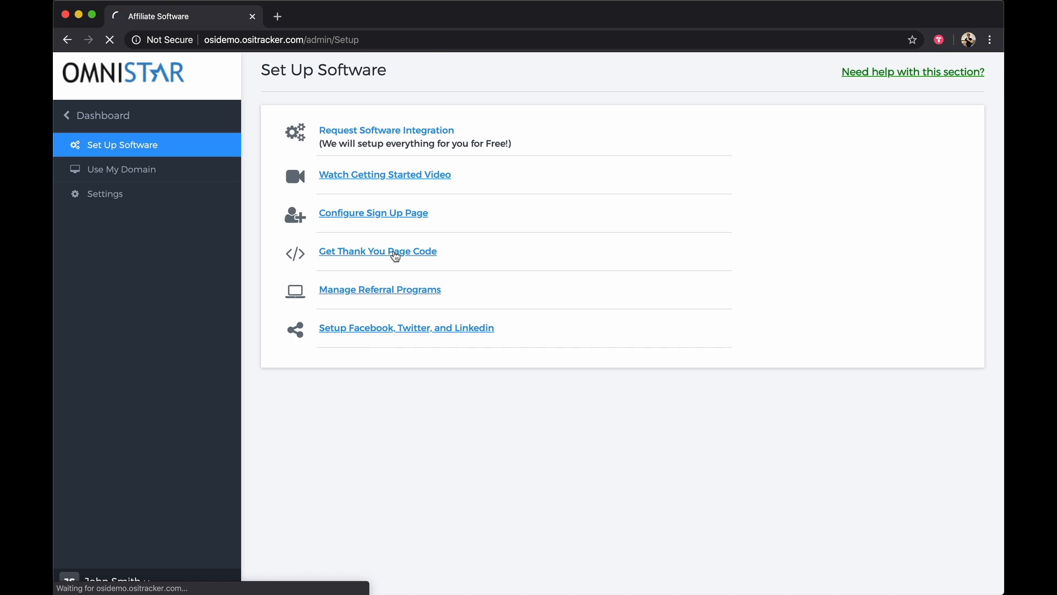
click(378, 251)
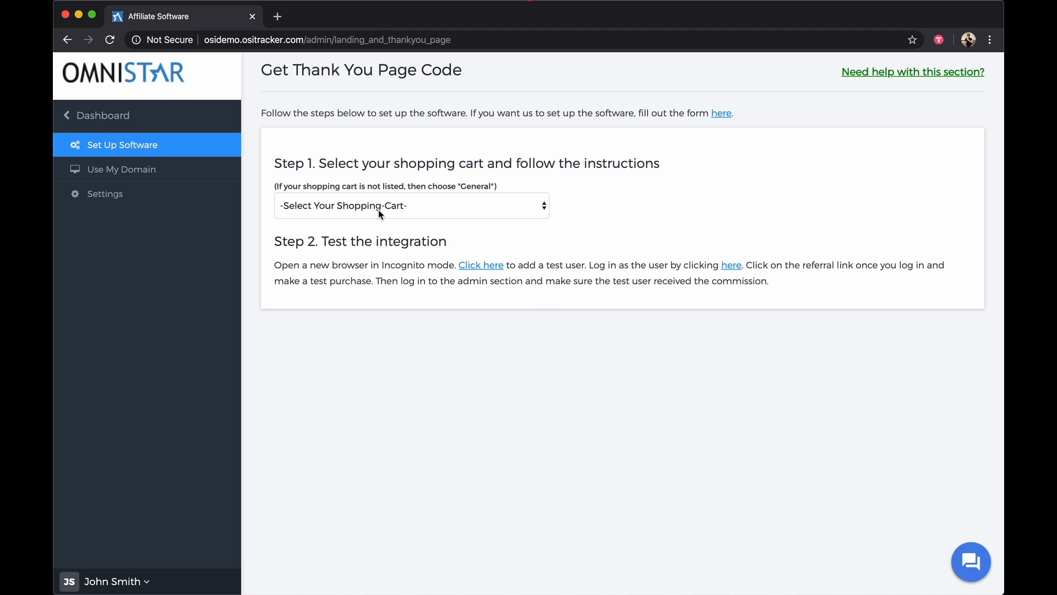
- Choose Paypal as the shopping cart and copy its tracking code to the clipboard
click(411, 206)
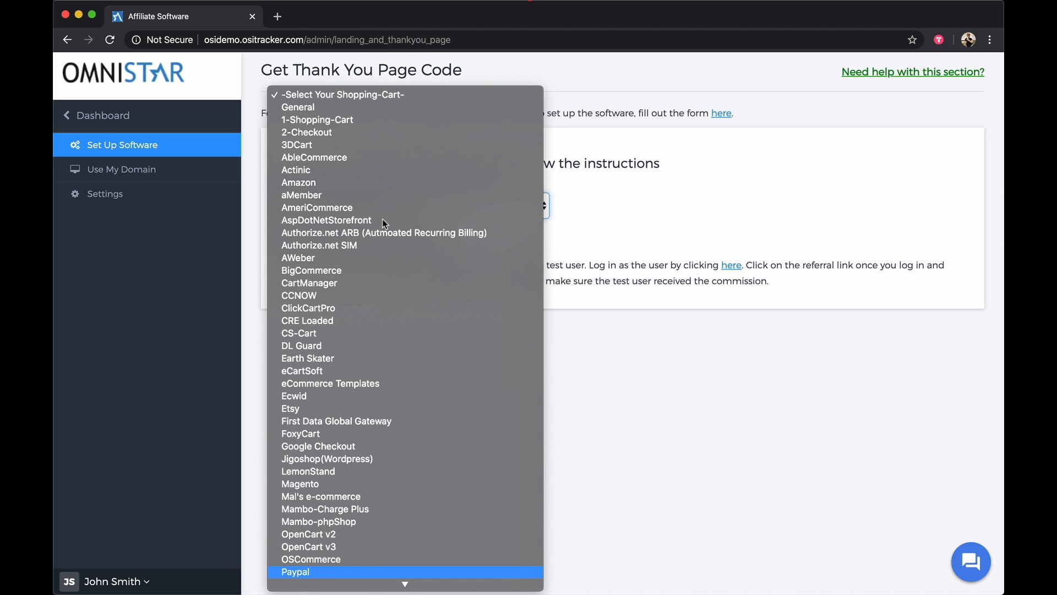
click(295, 572)
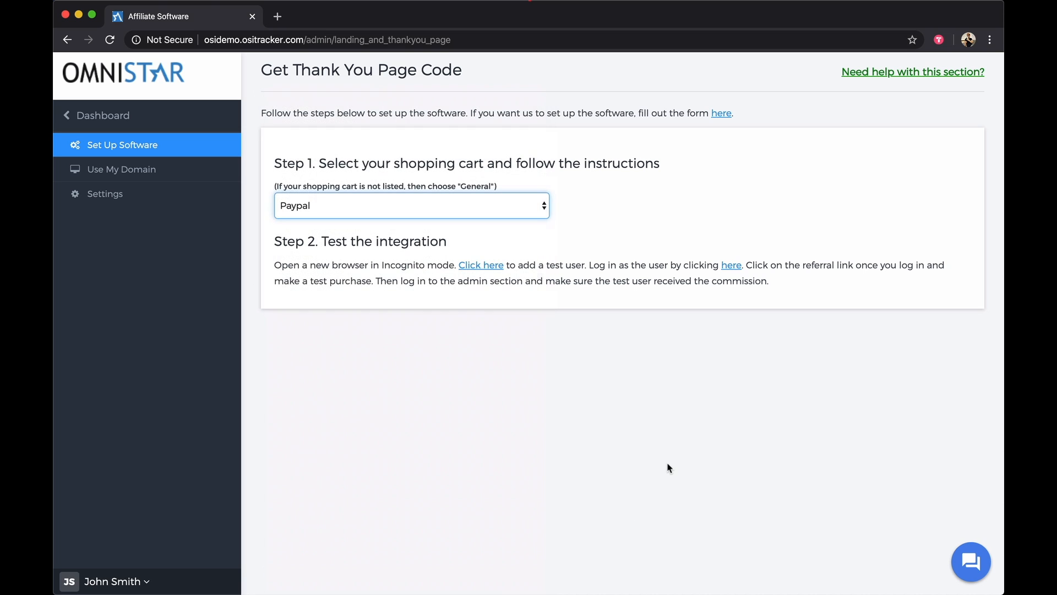
click(411, 205)
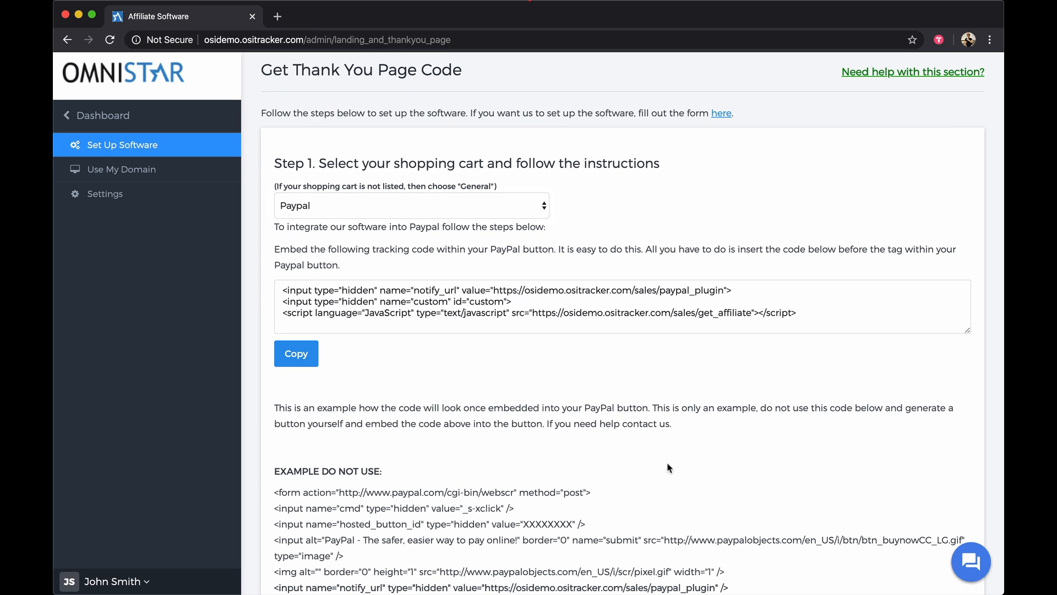
mouse_move(442, 250)
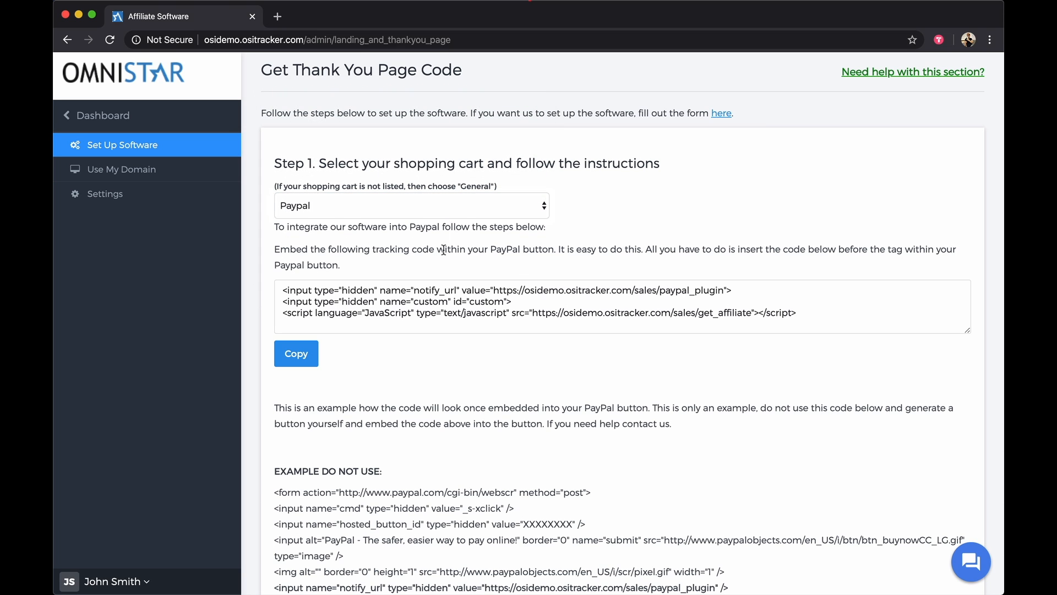
mouse_move(462, 275)
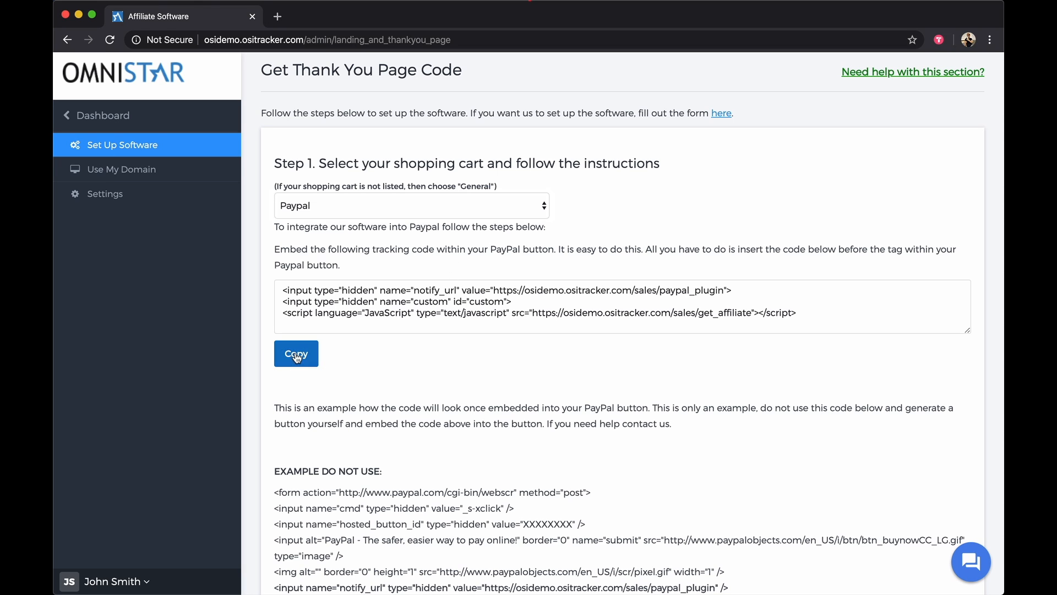
click(295, 353)
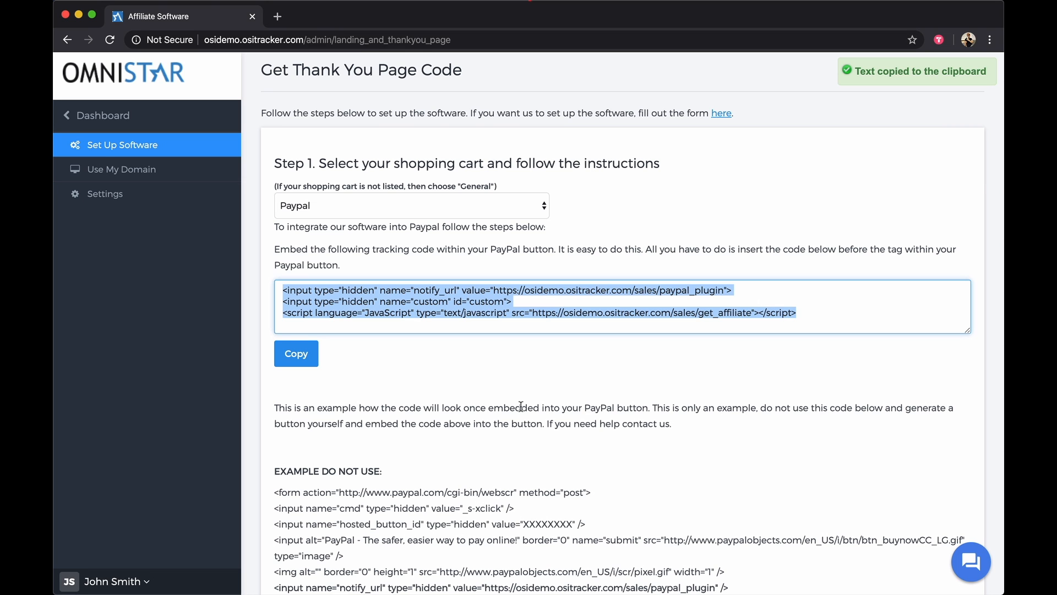
scroll(down, 3)
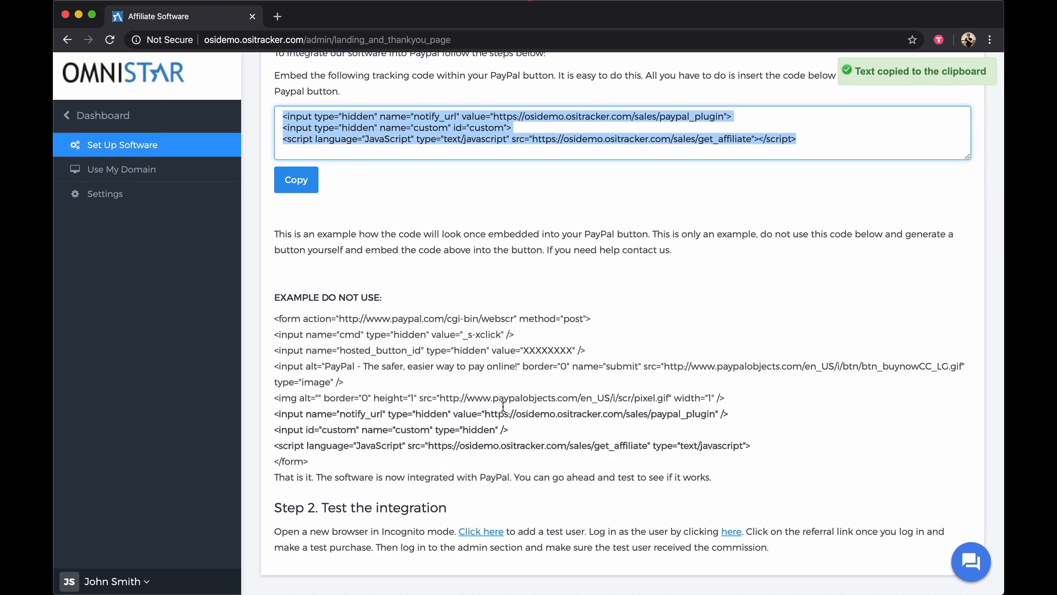